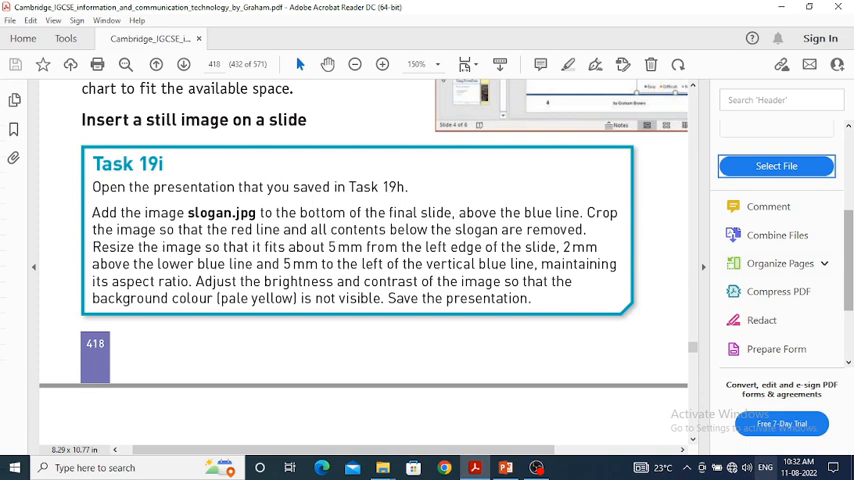
# Switch from the Task 19i instructions to the task19h presentation in PowerPoint
pyautogui.click(505, 467)
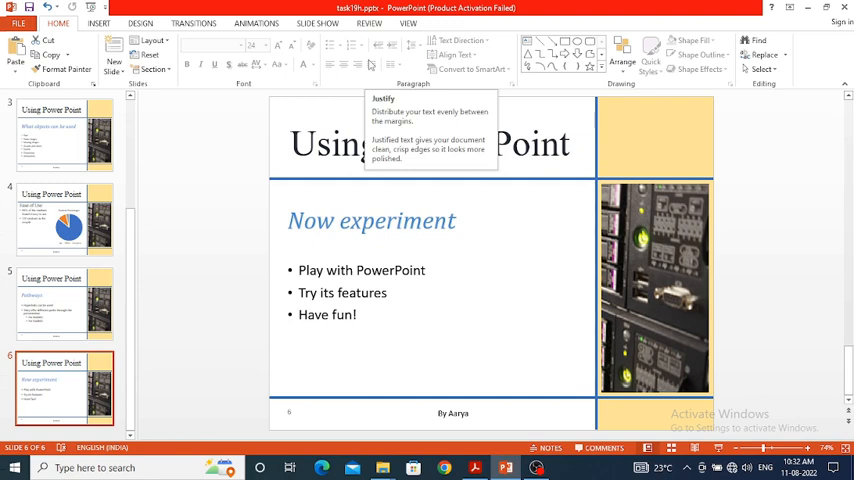
pyautogui.moveTo(322, 264)
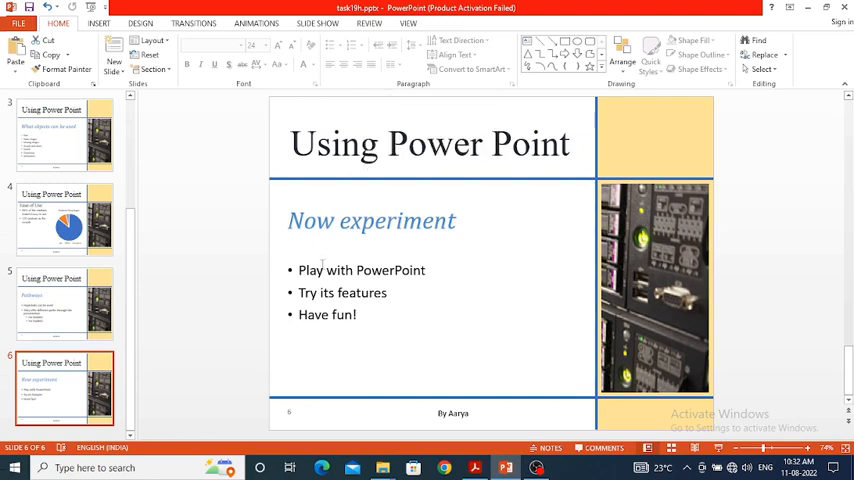
pyautogui.moveTo(663, 413)
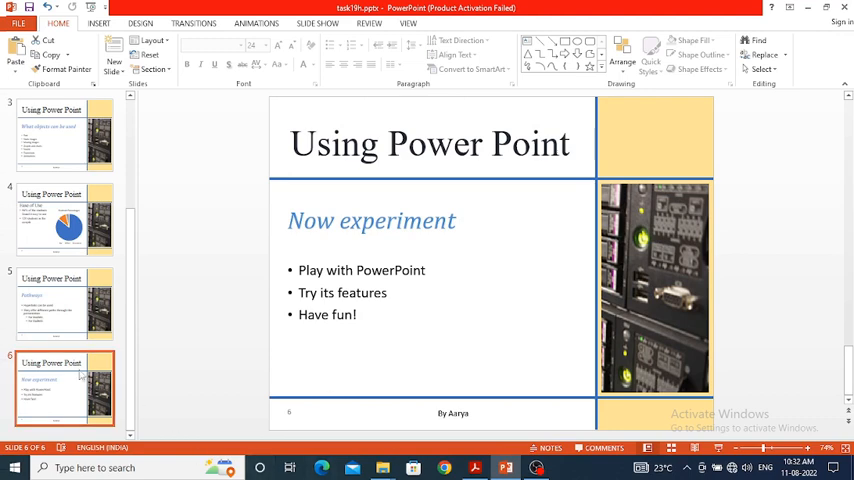
# Check slide 5, return to slide 6, and move its bullet text placeholder upward
pyautogui.click(64, 305)
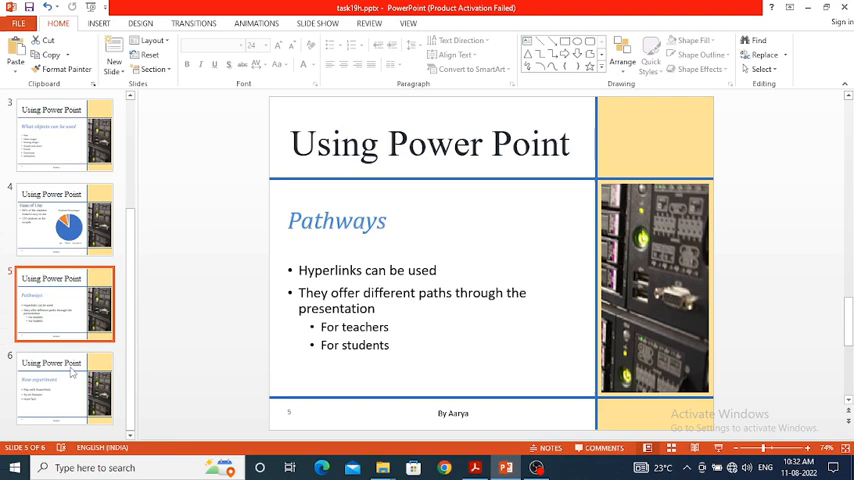
pyautogui.click(64, 388)
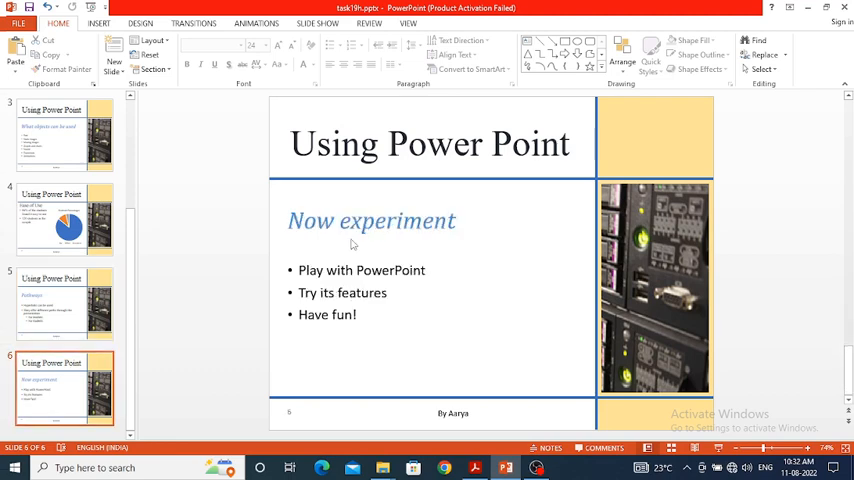
pyautogui.click(390, 270)
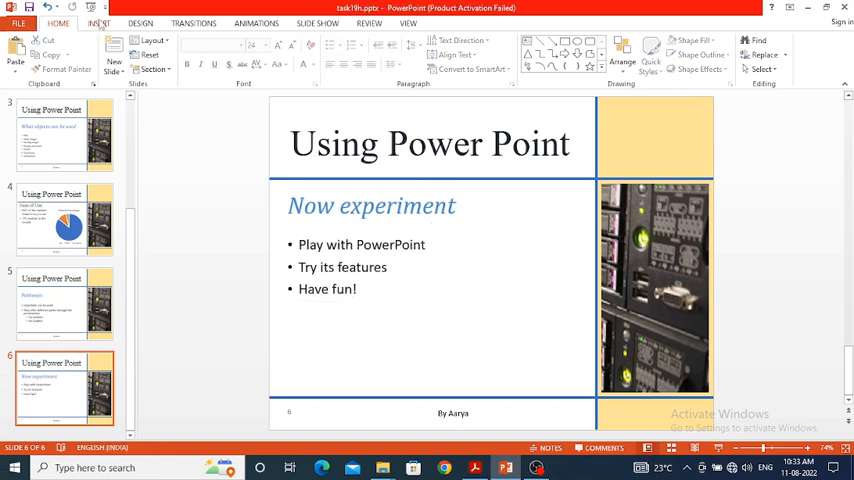
# Insert slogan.jpg from the Chapter 19 folder onto slide 6
pyautogui.click(98, 23)
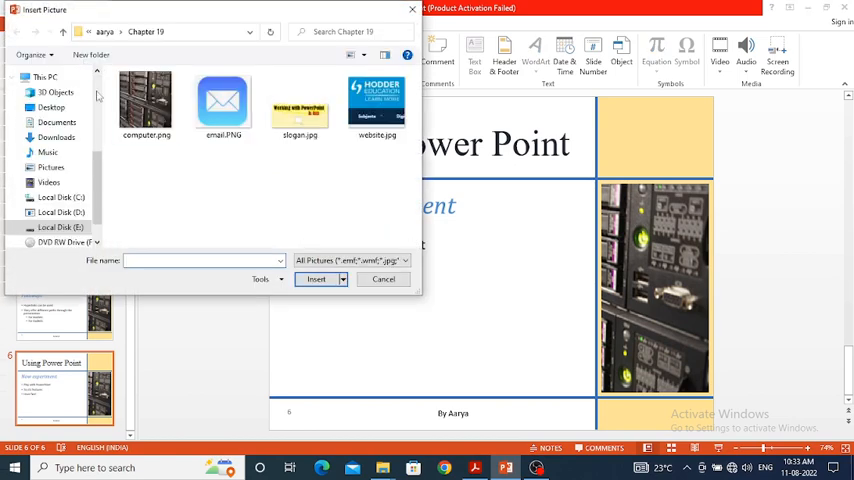
pyautogui.click(299, 105)
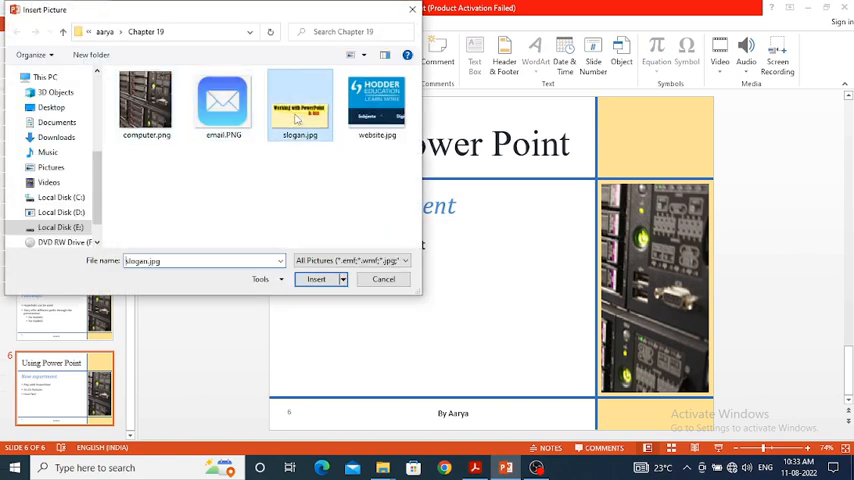
pyautogui.click(315, 279)
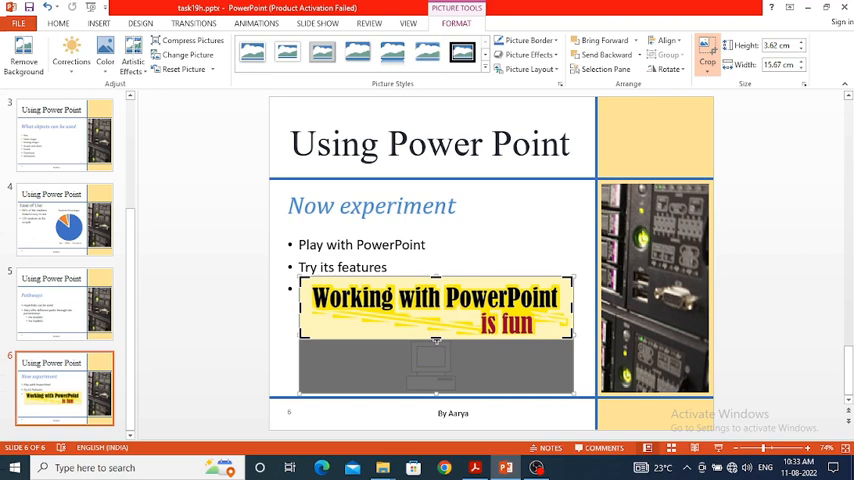
pyautogui.moveTo(435, 358)
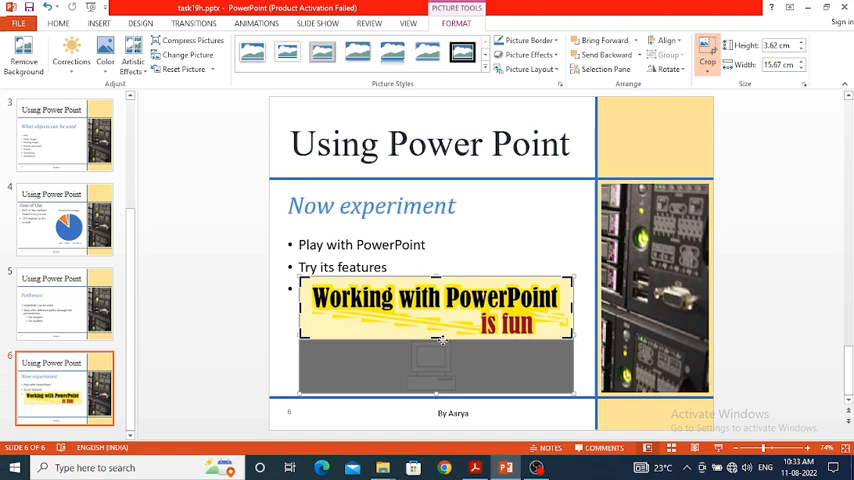
# Crop the slogan picture to its banner and place it above the blue line
pyautogui.click(58, 23)
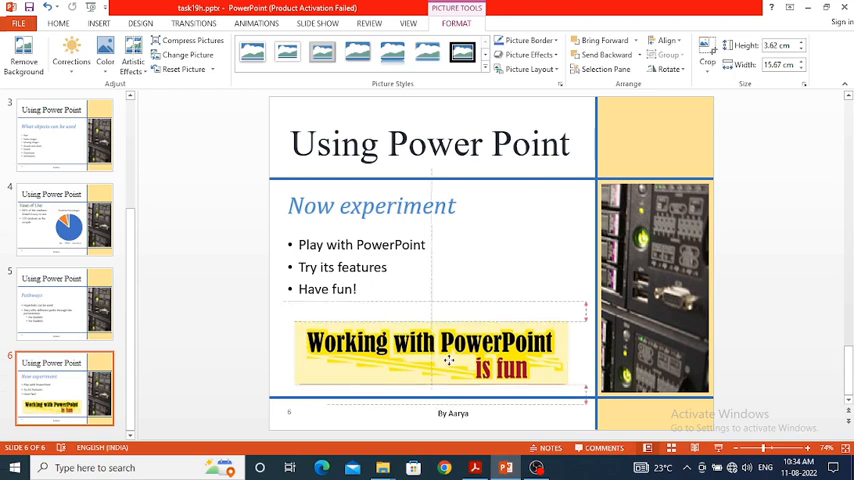
pyautogui.click(440, 355)
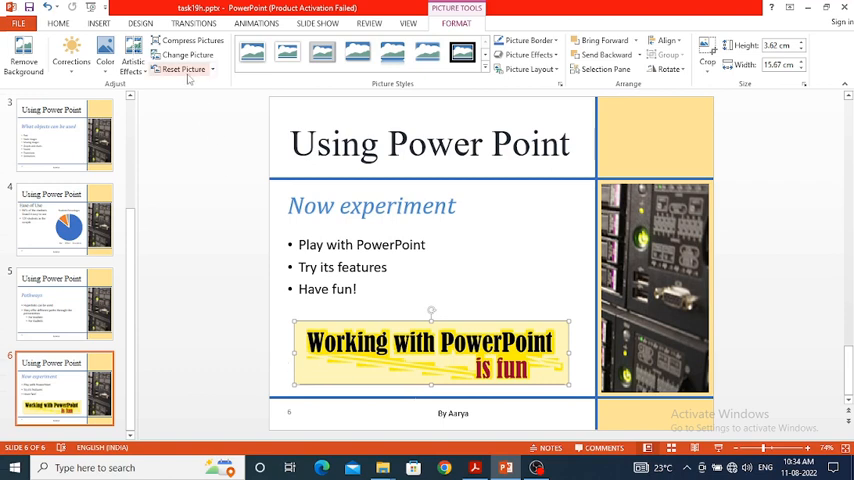
# Show rulers and stretch the slogan from 5 mm off the left edge to the blue lines
pyautogui.click(408, 23)
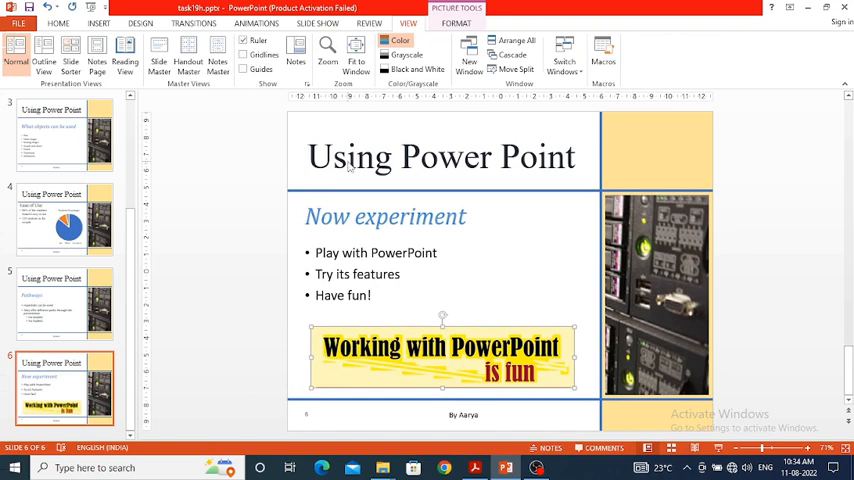
pyautogui.moveTo(321, 121)
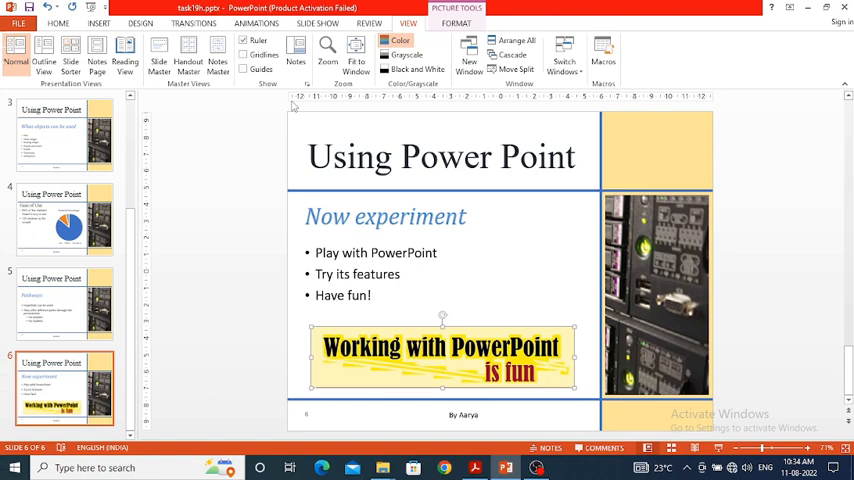
pyautogui.moveTo(309, 105)
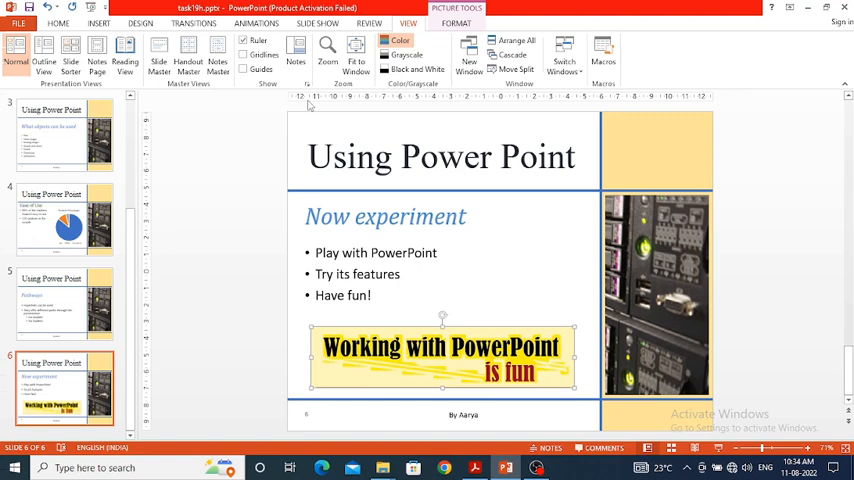
pyautogui.moveTo(305, 303)
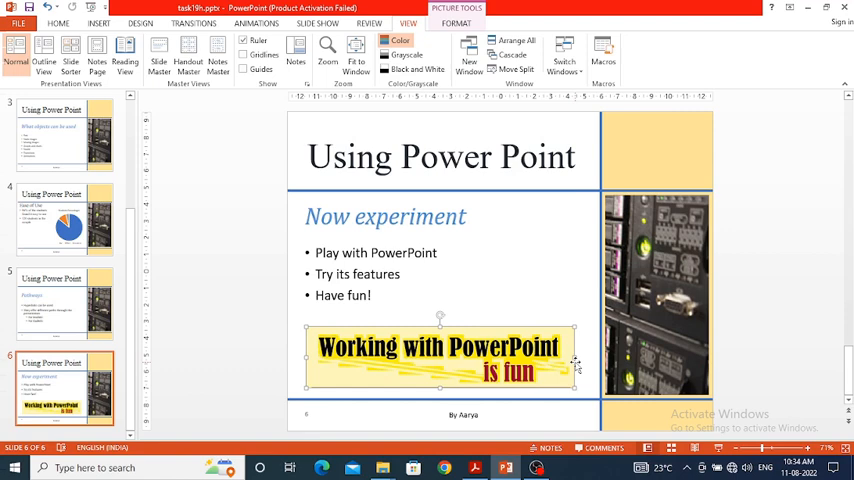
pyautogui.moveTo(603, 135)
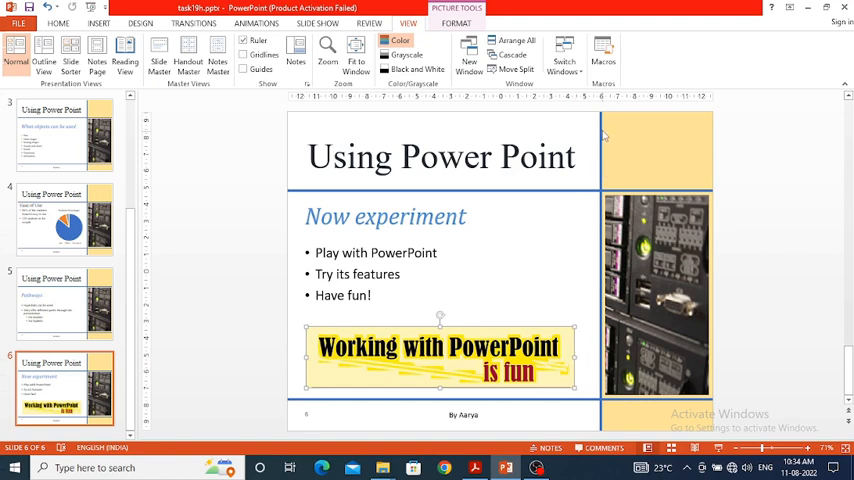
pyautogui.moveTo(593, 117)
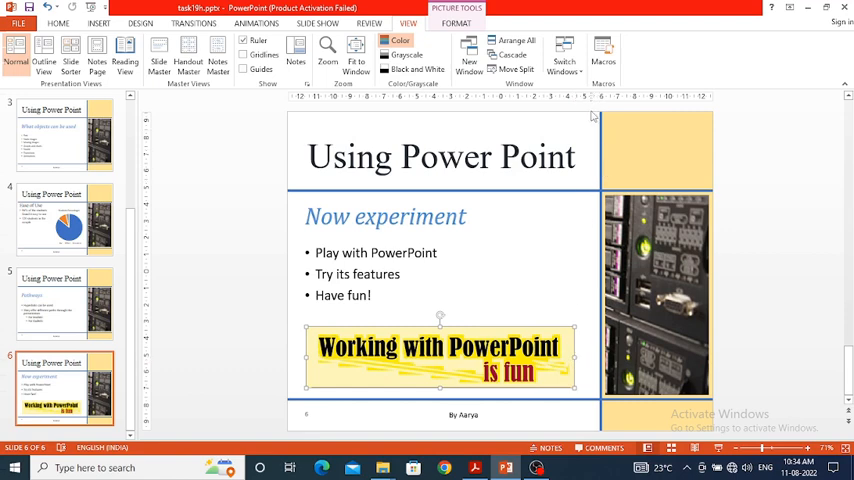
pyautogui.moveTo(577, 282)
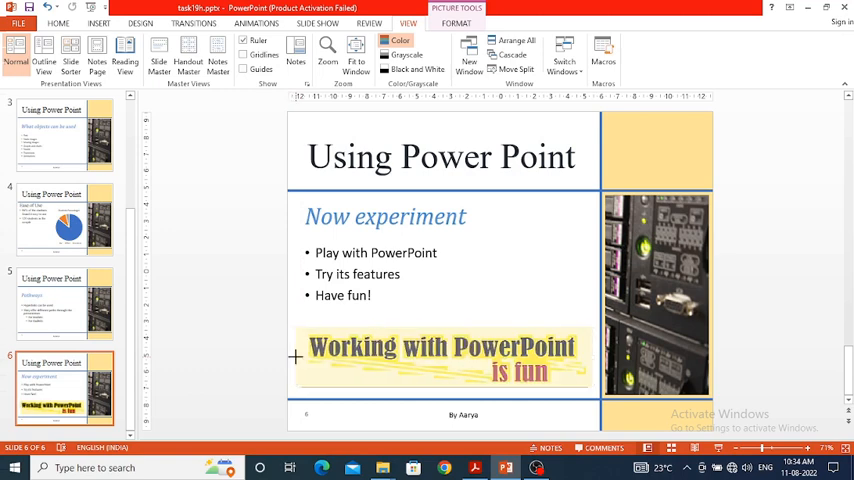
pyautogui.click(440, 357)
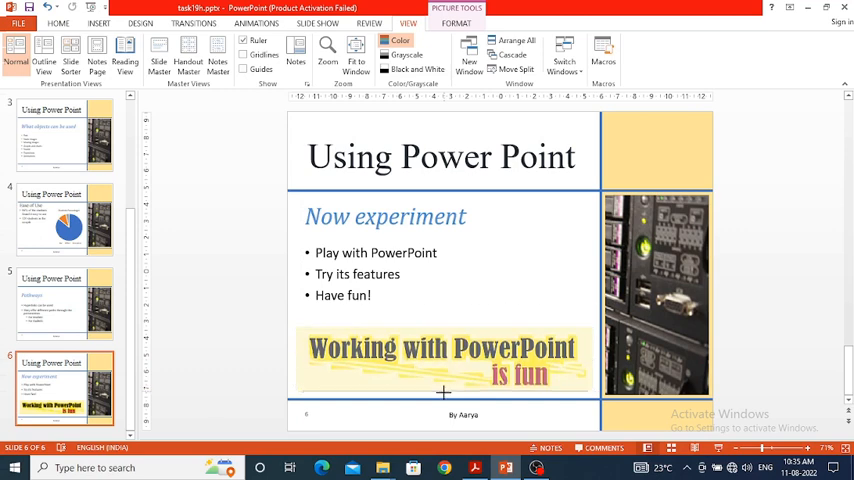
pyautogui.click(442, 360)
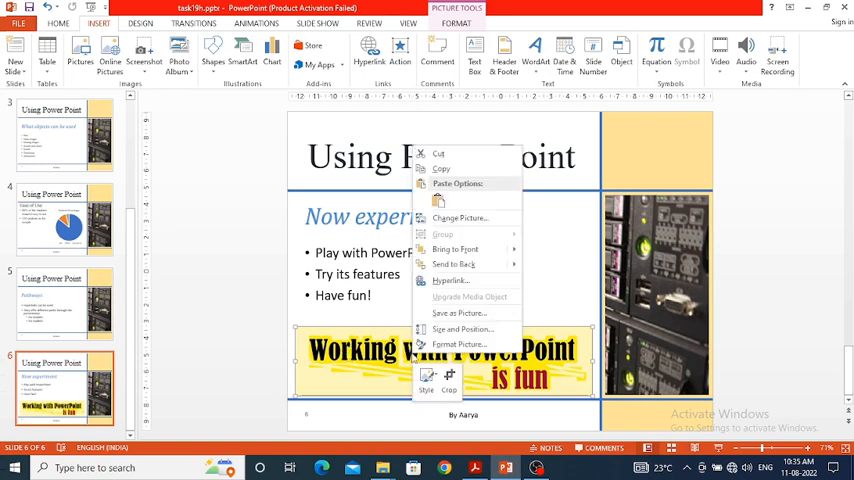
pyautogui.moveTo(459, 313)
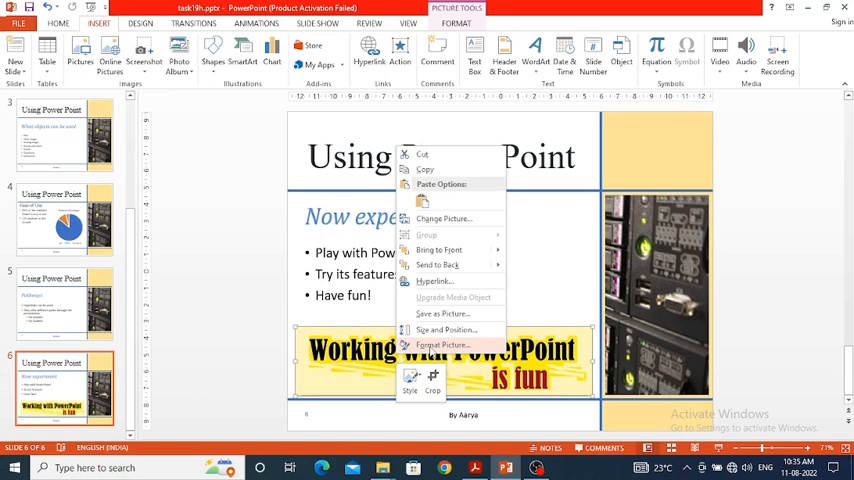
# Open Format Picture and briefly expand and collapse the Shadow and Glow effects
pyautogui.click(442, 344)
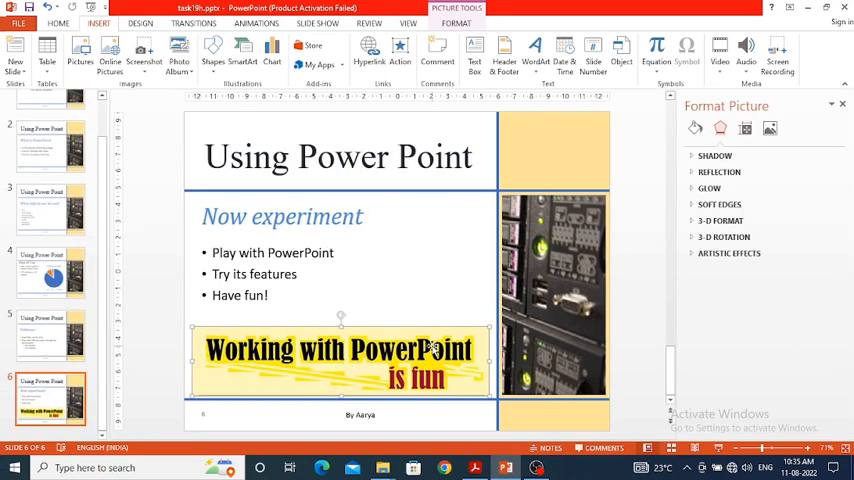
pyautogui.moveTo(717, 337)
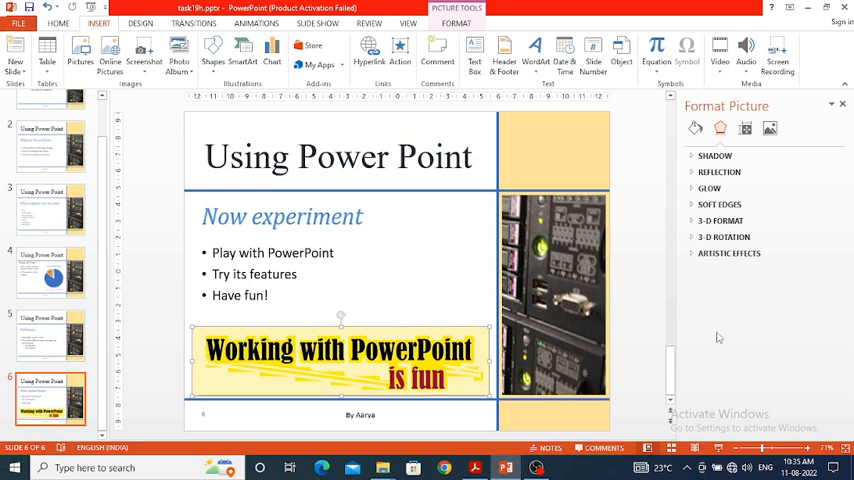
pyautogui.moveTo(717, 328)
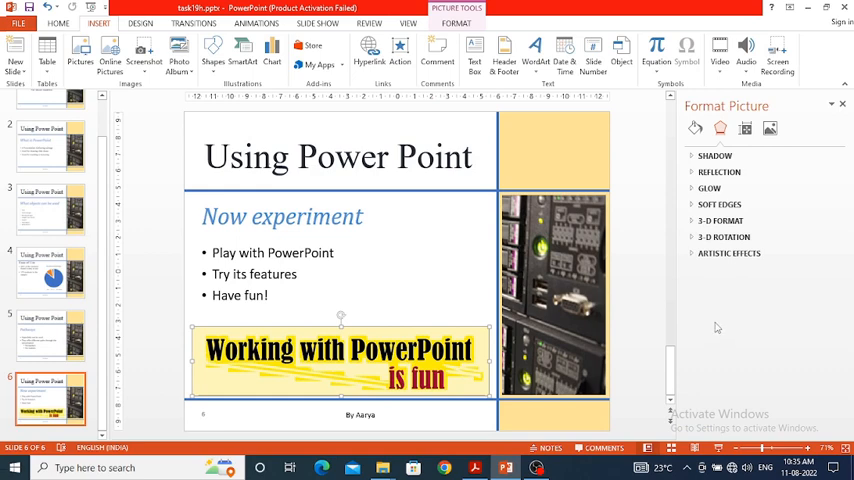
pyautogui.moveTo(712, 306)
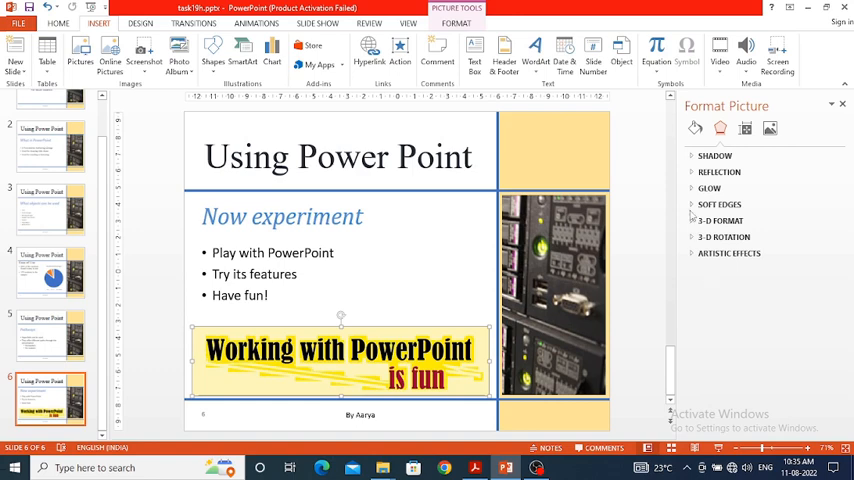
pyautogui.click(715, 156)
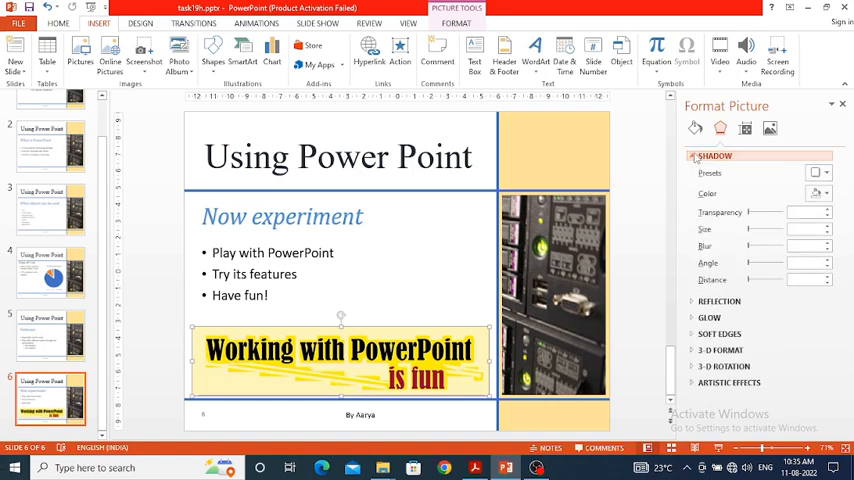
pyautogui.click(715, 155)
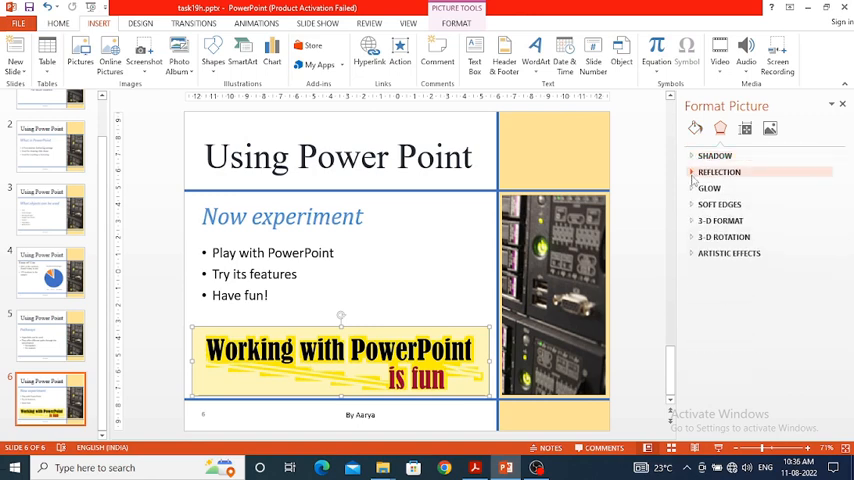
pyautogui.click(709, 188)
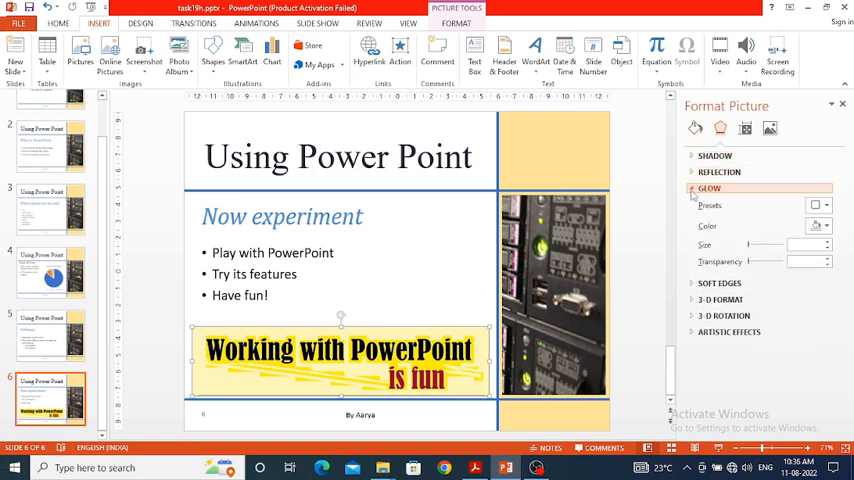
pyautogui.click(709, 188)
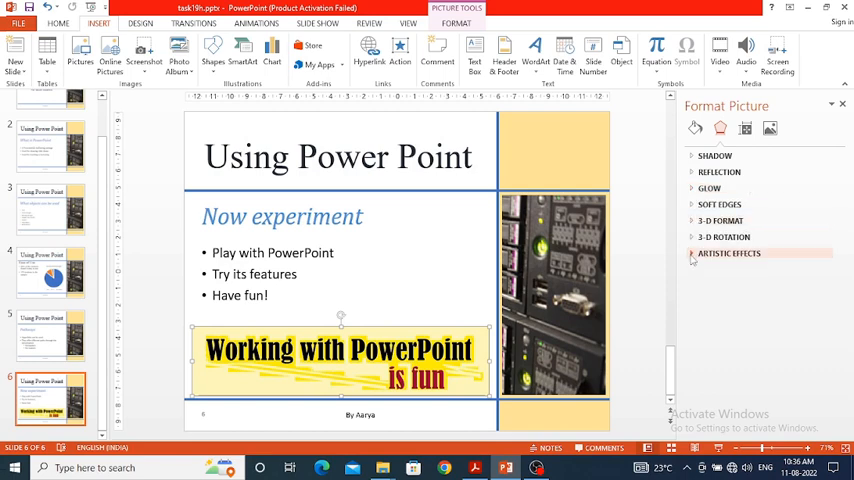
pyautogui.moveTo(722, 237)
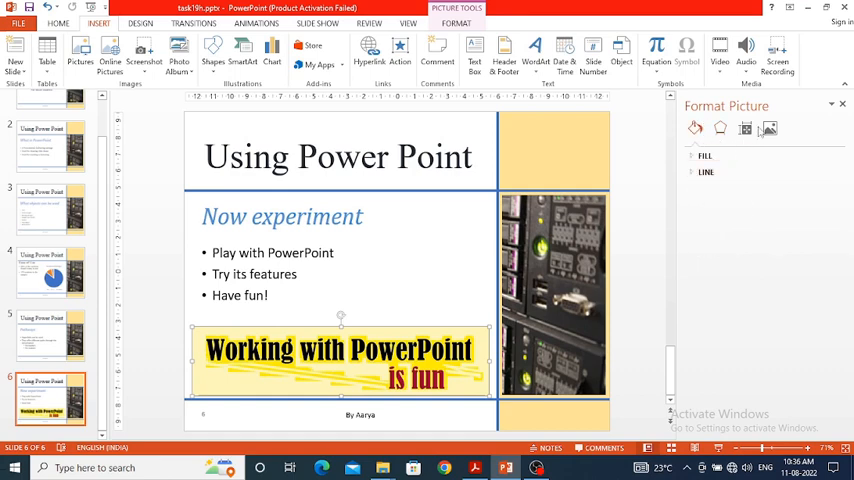
# Show the Picture tab's colour and brightness/contrast correction settings
pyautogui.click(769, 128)
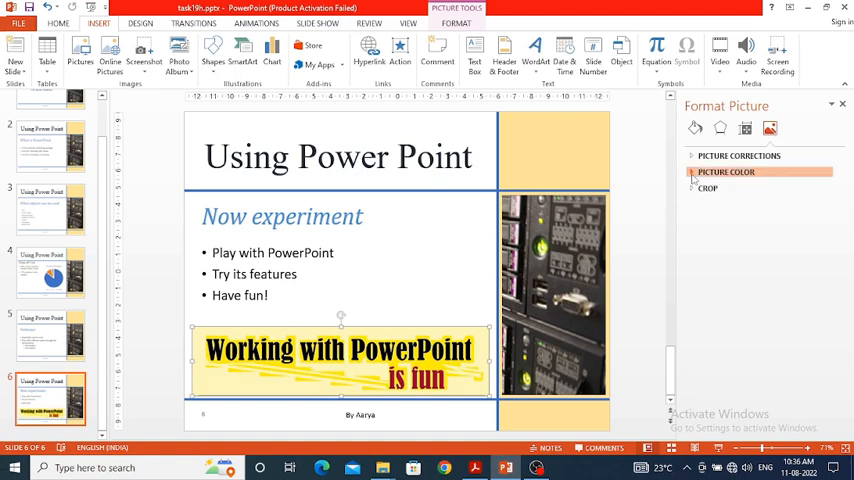
pyautogui.click(726, 172)
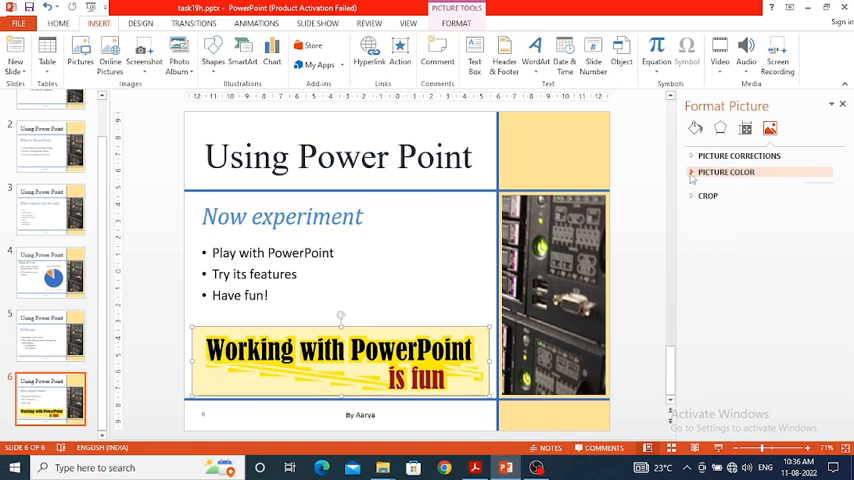
pyautogui.click(739, 156)
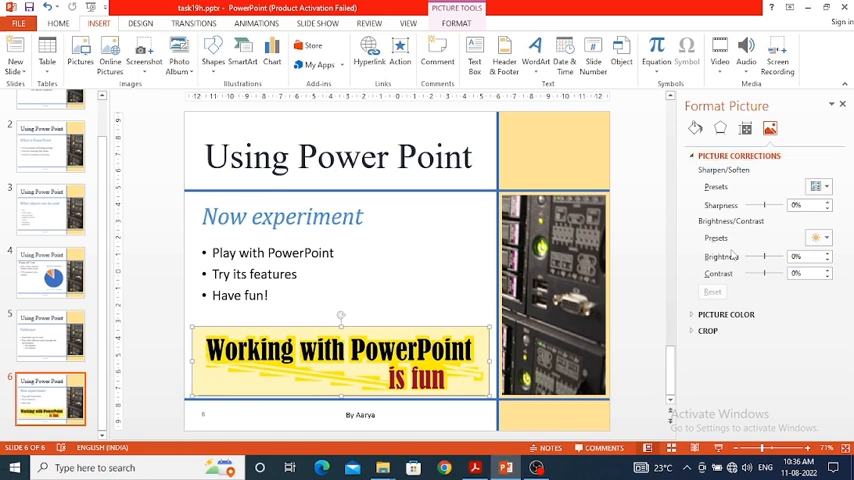
pyautogui.moveTo(510, 336)
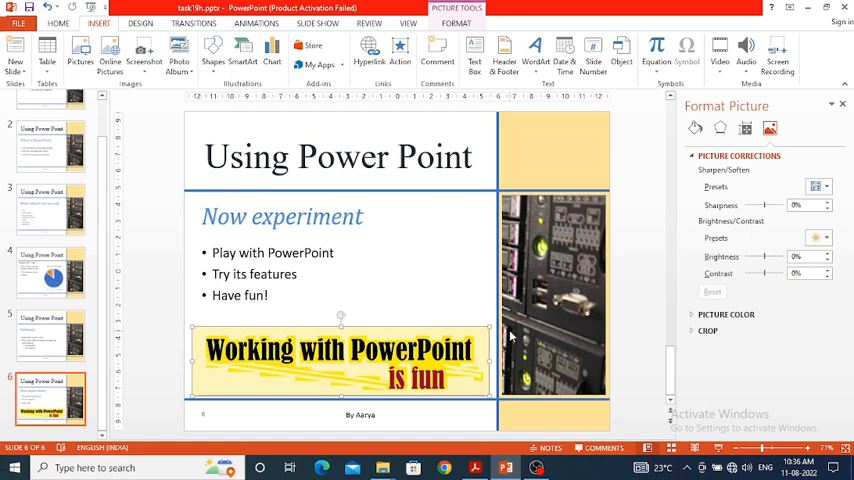
pyautogui.moveTo(463, 373)
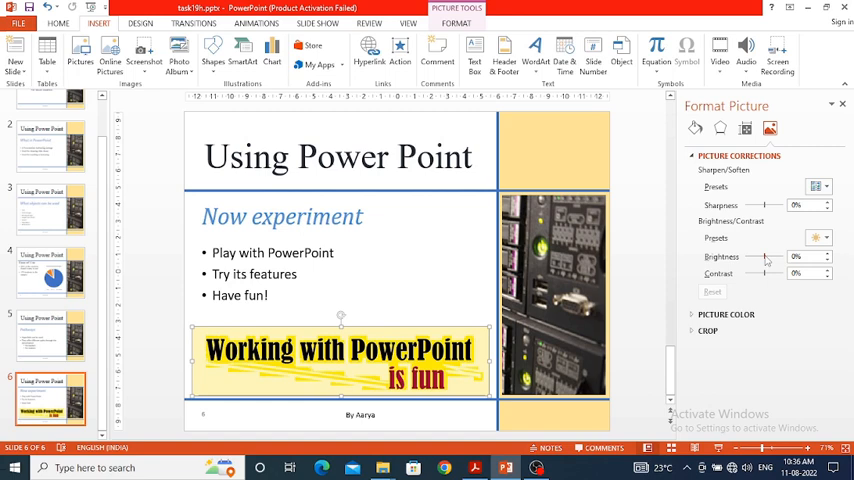
# Raise the slogan image's brightness to 59% and contrast to 31%
pyautogui.moveTo(765, 256); pyautogui.dragTo(778, 256)
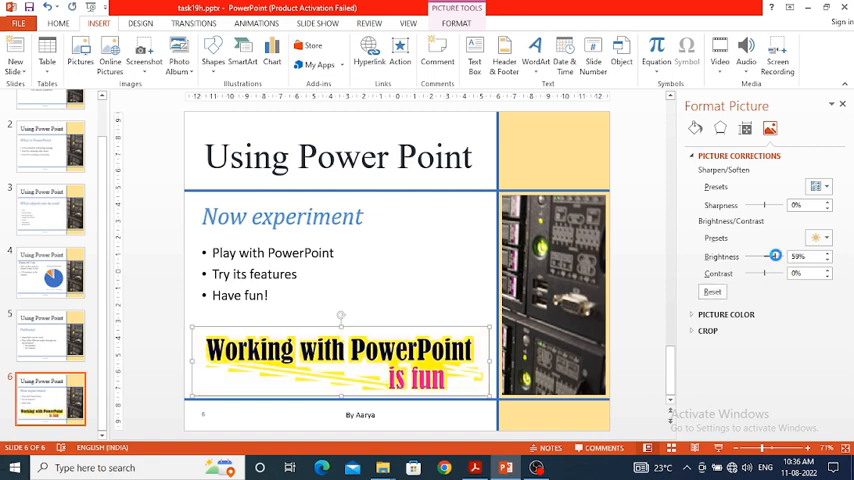
pyautogui.moveTo(764, 286)
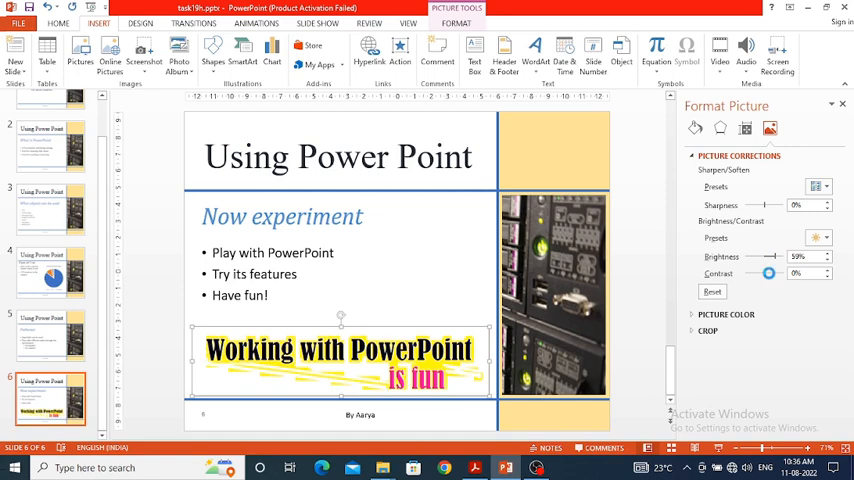
pyautogui.moveTo(769, 273); pyautogui.dragTo(775, 273)
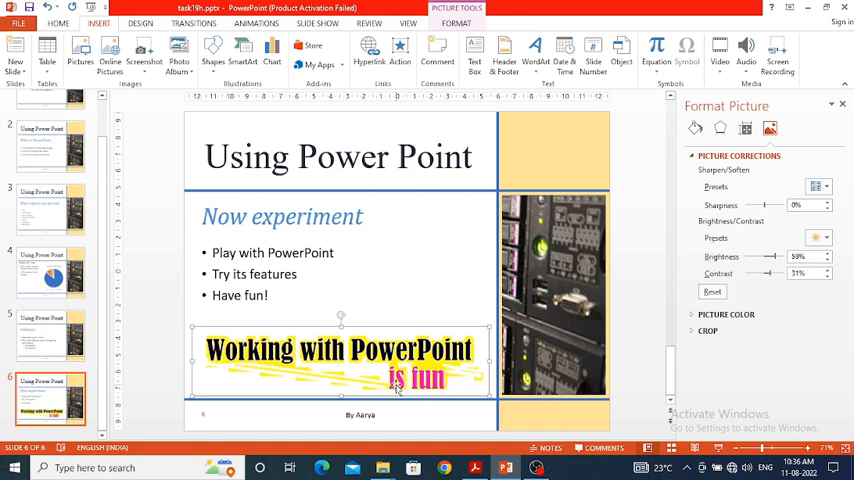
pyautogui.moveTo(343, 313)
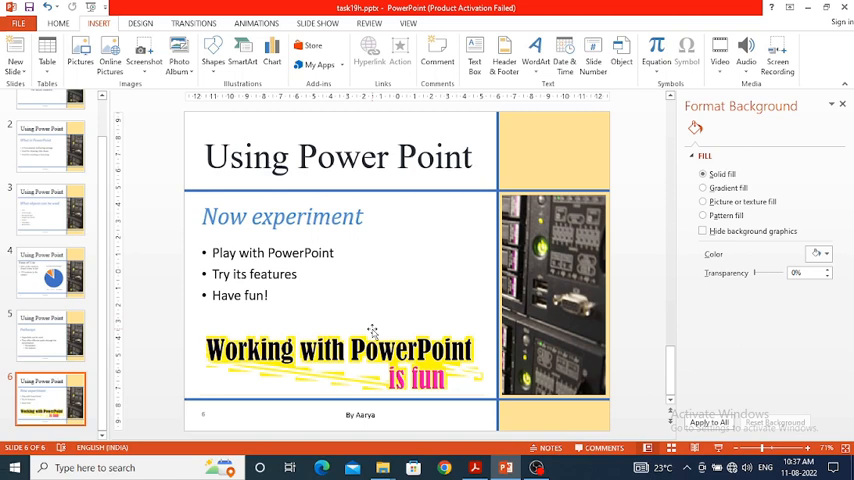
pyautogui.moveTo(358, 395)
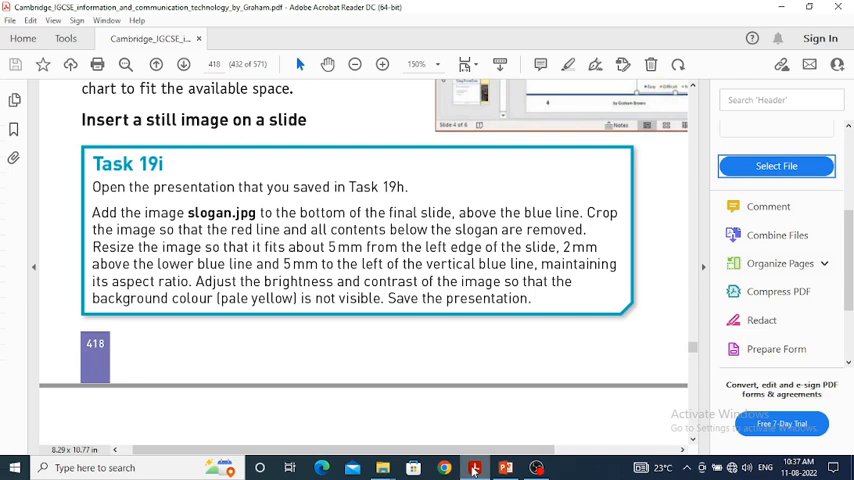
# Return to PowerPoint and start Save As in the ppt folder, selecting the file name
pyautogui.click(504, 467)
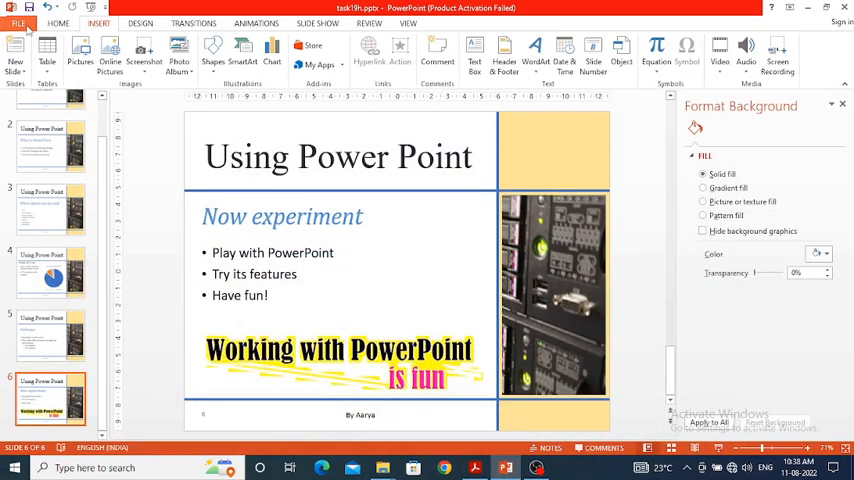
pyautogui.click(18, 22)
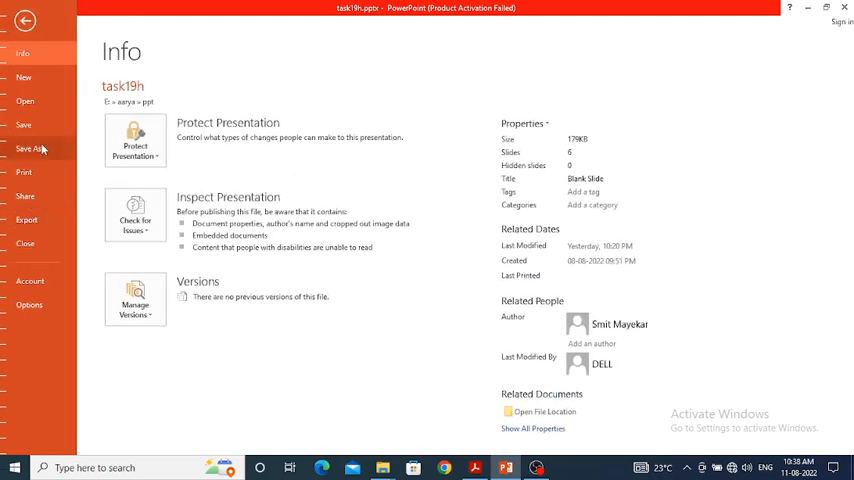
pyautogui.click(30, 148)
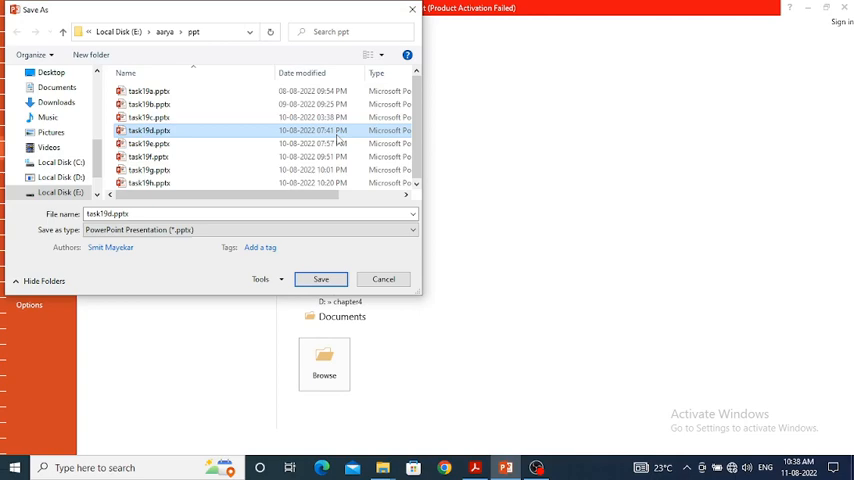
pyautogui.click(149, 130)
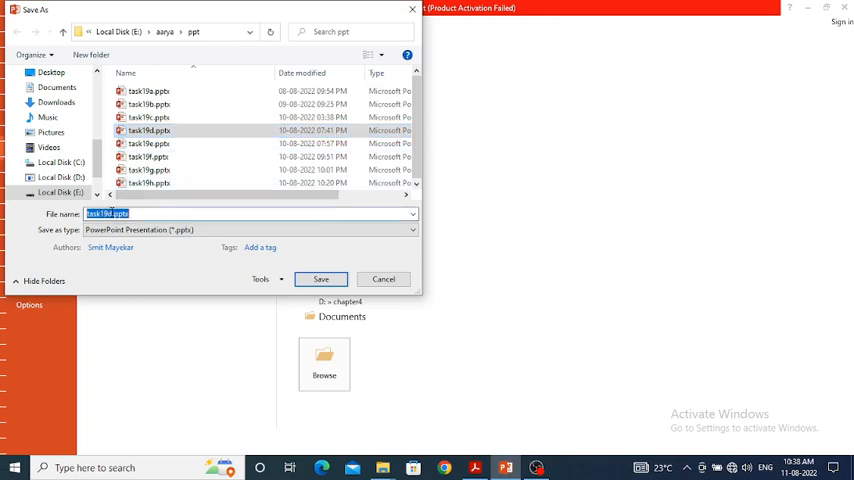